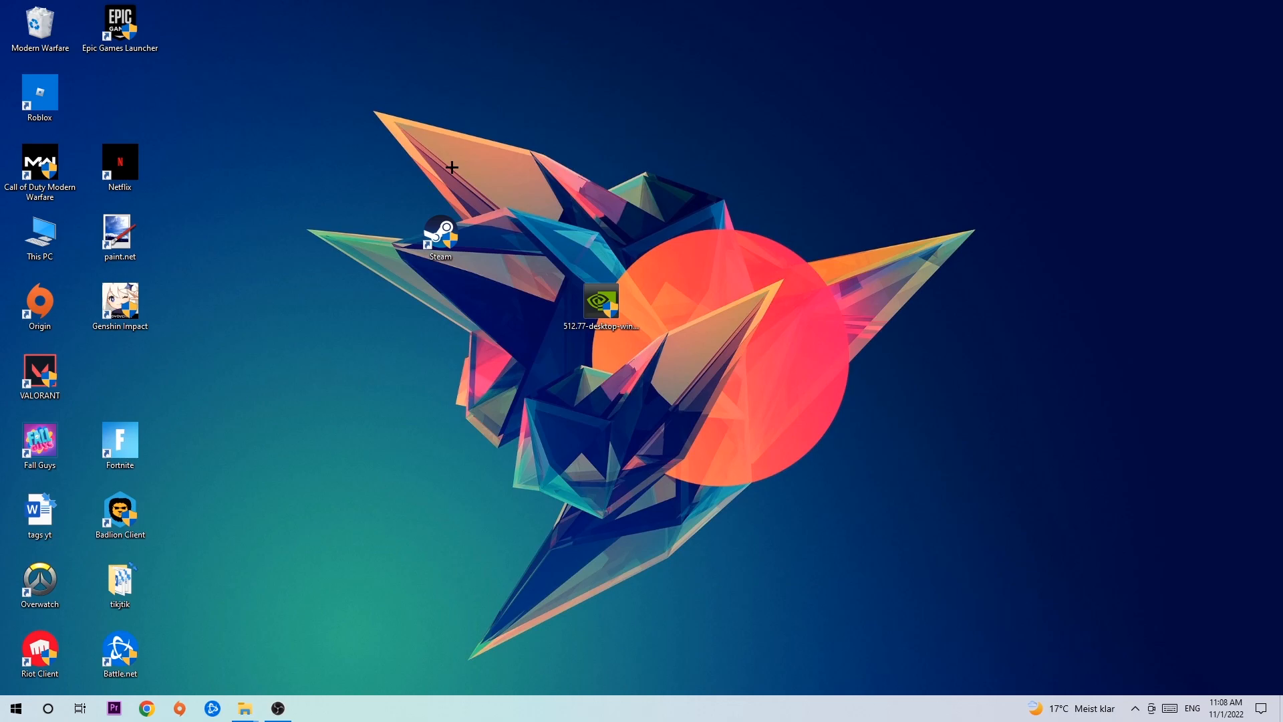
mouse_move(452, 163)
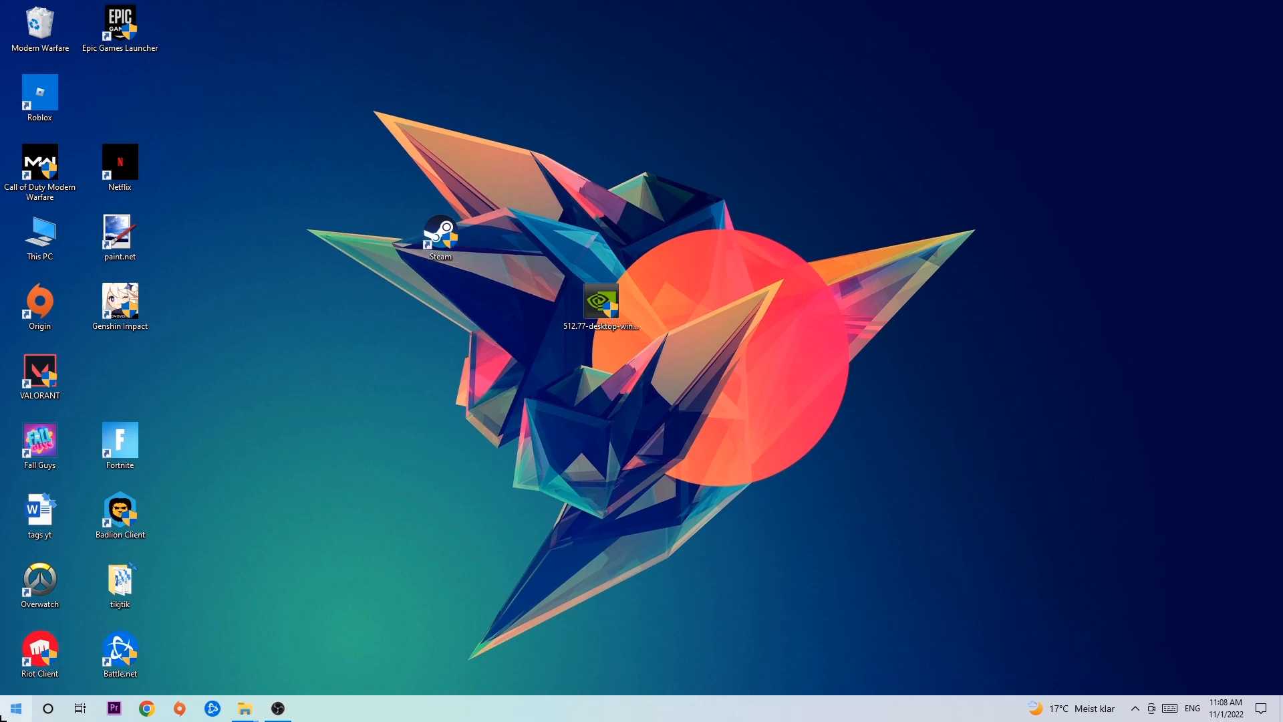
- Reach Windows Defender Firewall's list of apps allowed through the firewall
left_click(16, 709)
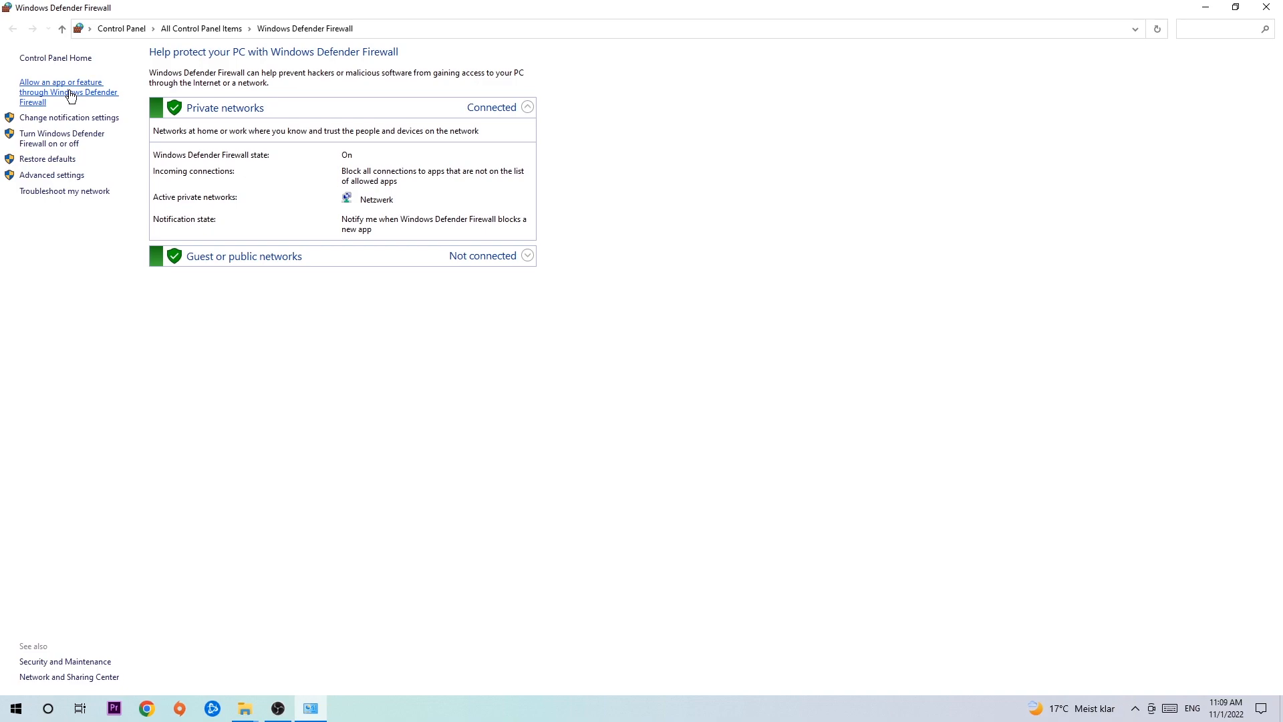
left_click(67, 91)
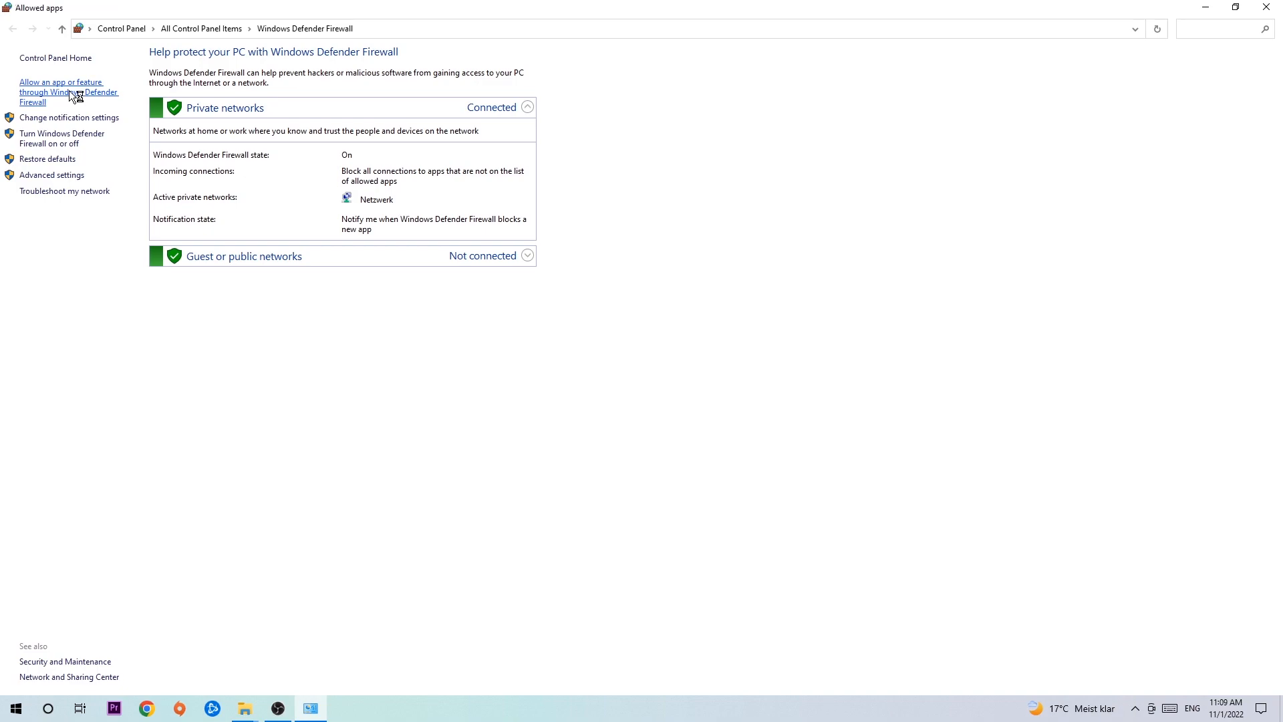
left_click(65, 82)
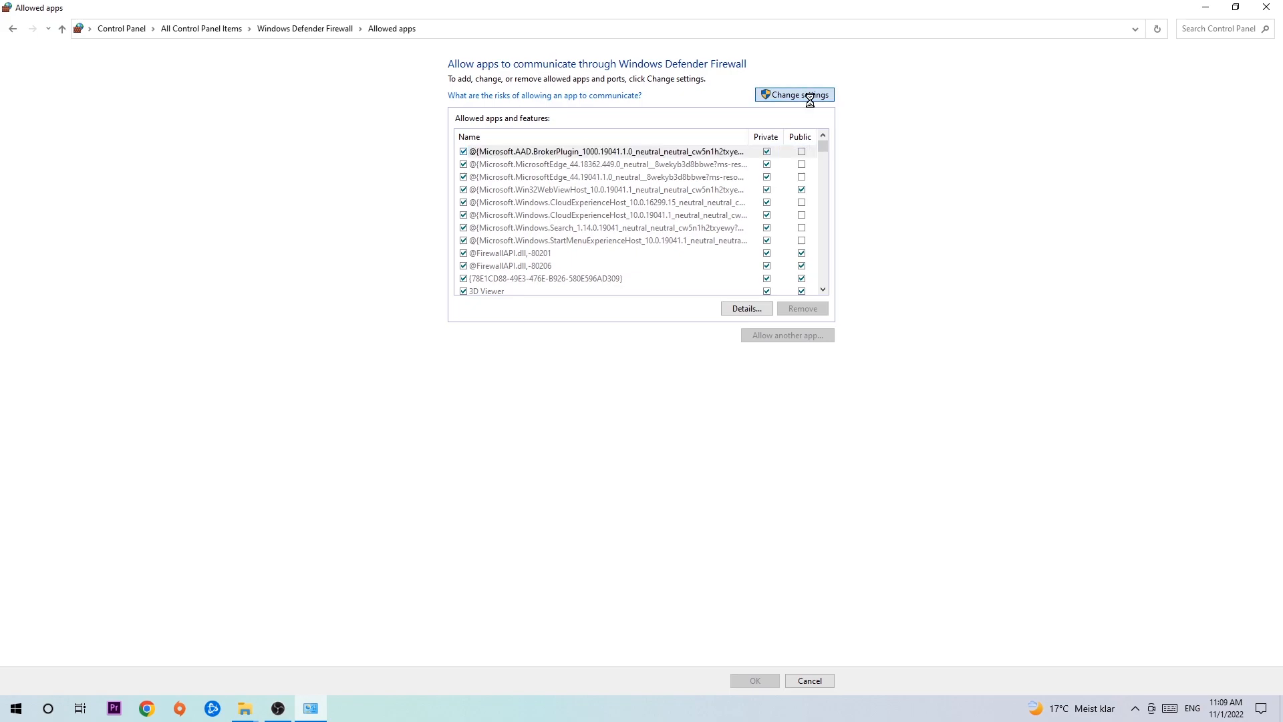
- Unlock the allowed apps list via Change settings and start Allow another app
left_click(794, 94)
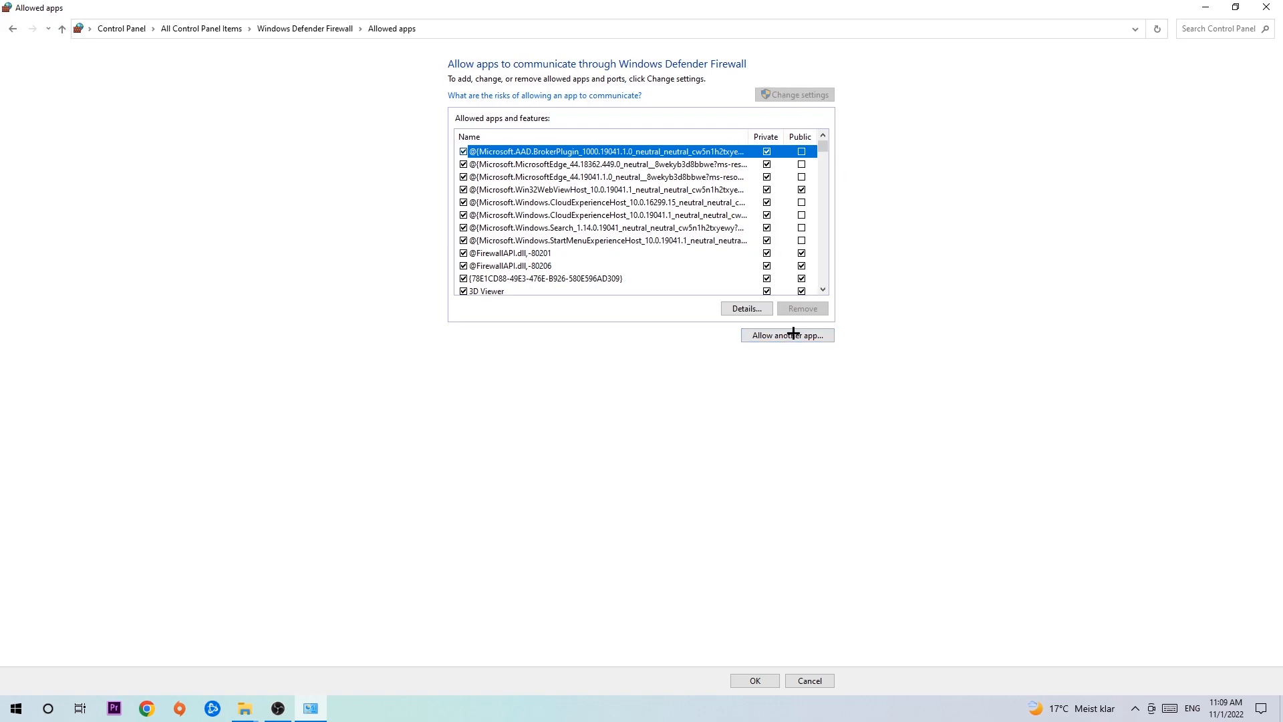
left_click(788, 334)
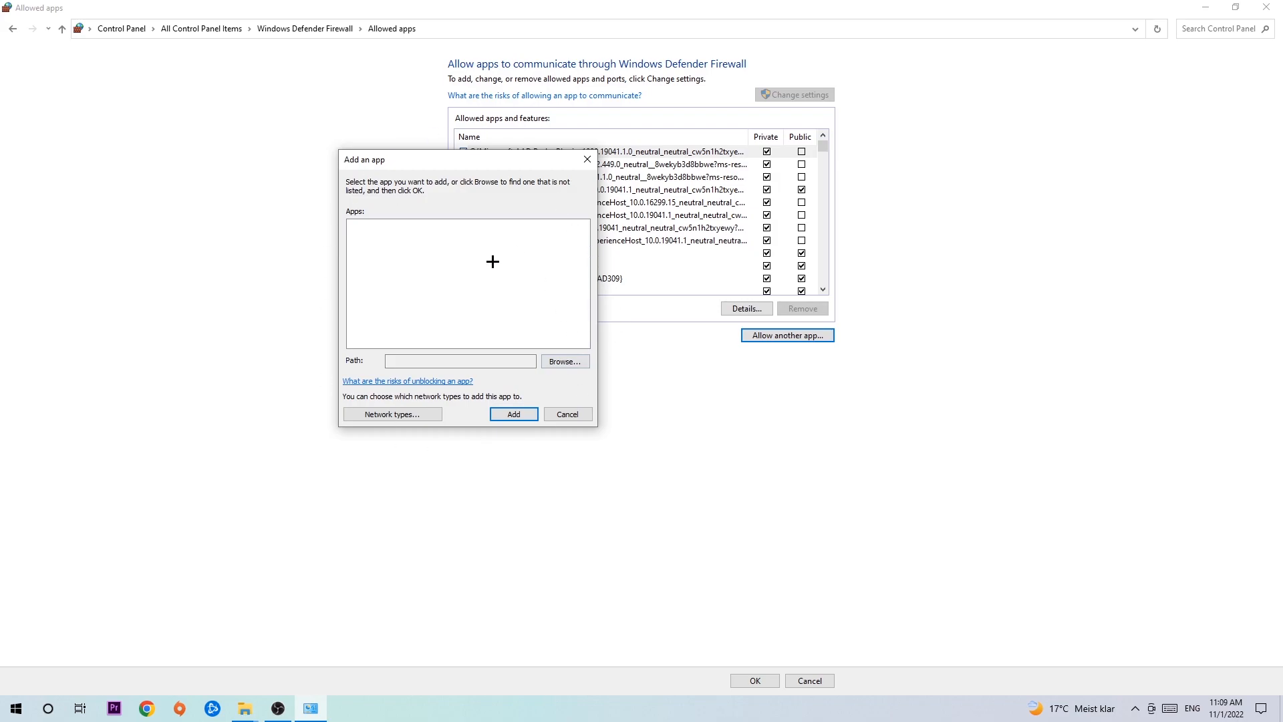
- Browse for the program's file in System32, then back out and close Add an app
left_click(566, 361)
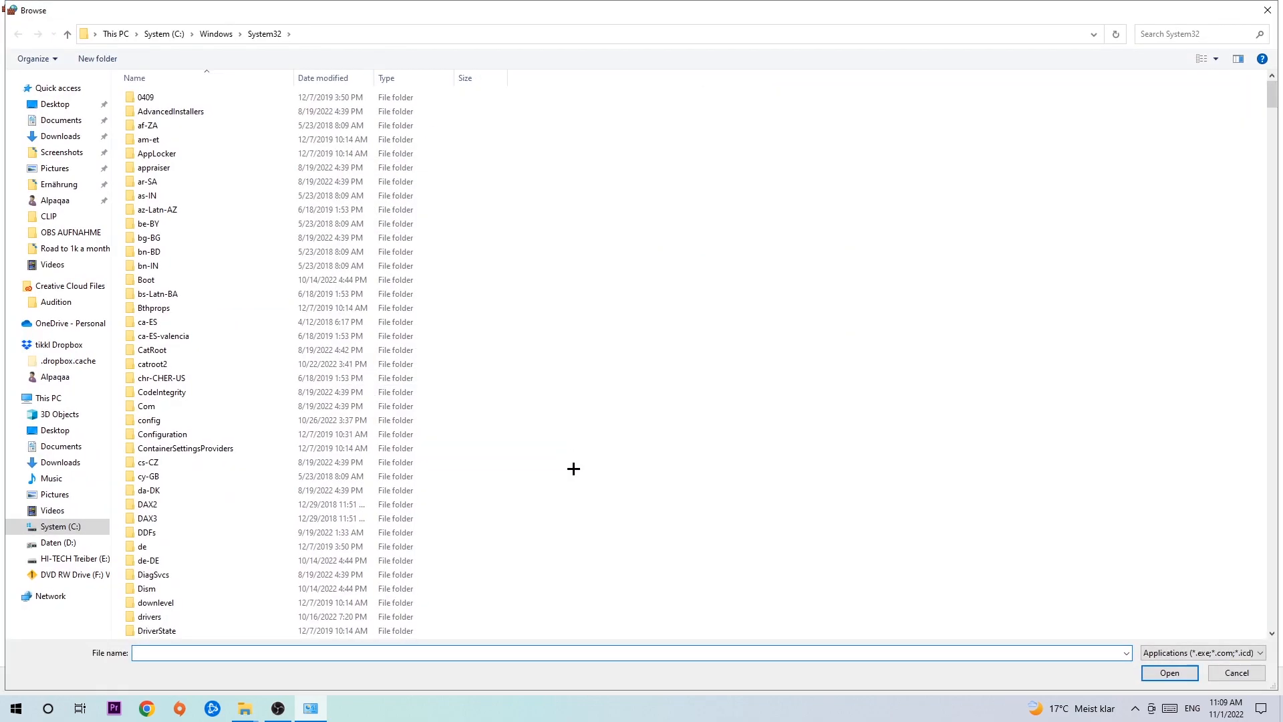
mouse_move(566, 460)
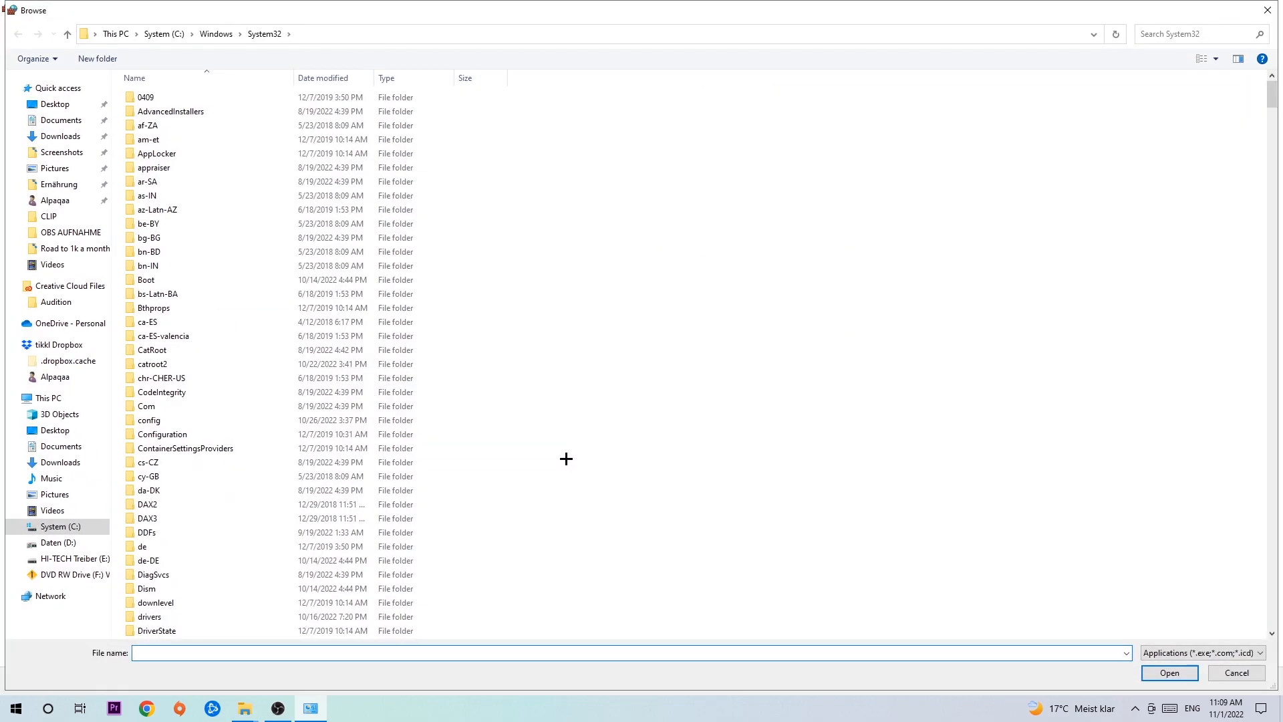
mouse_move(550, 451)
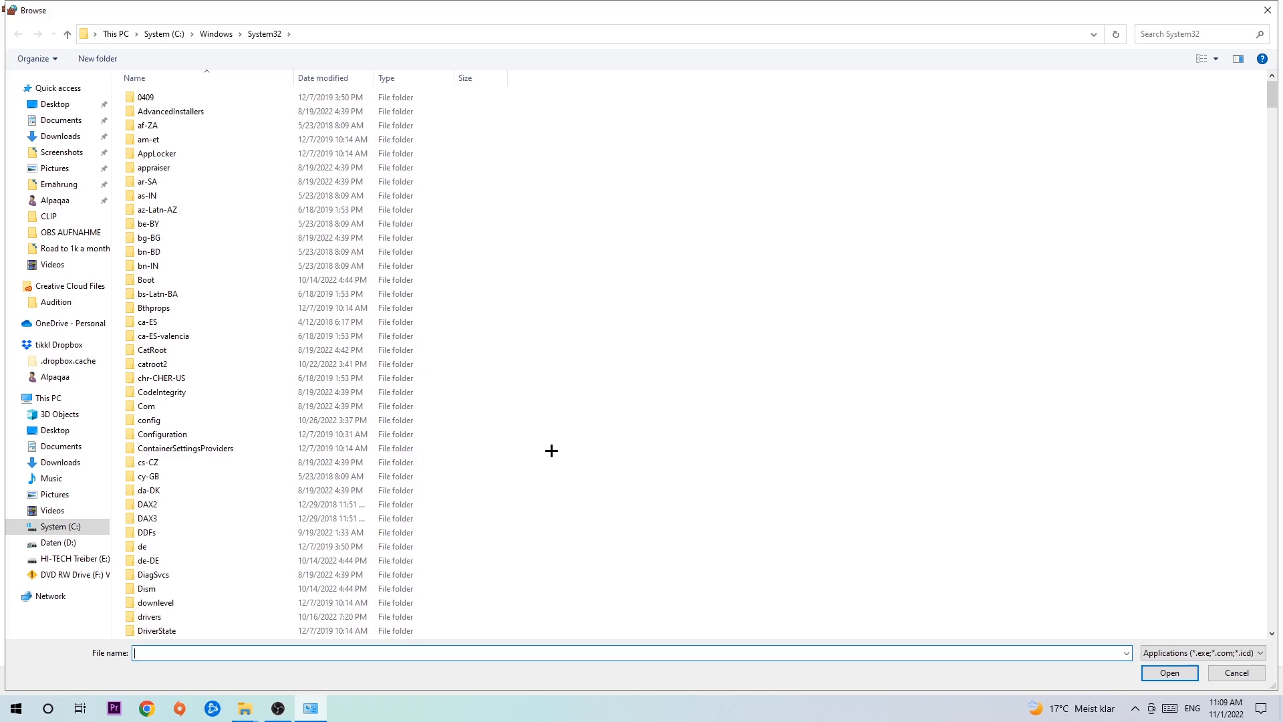
mouse_move(551, 436)
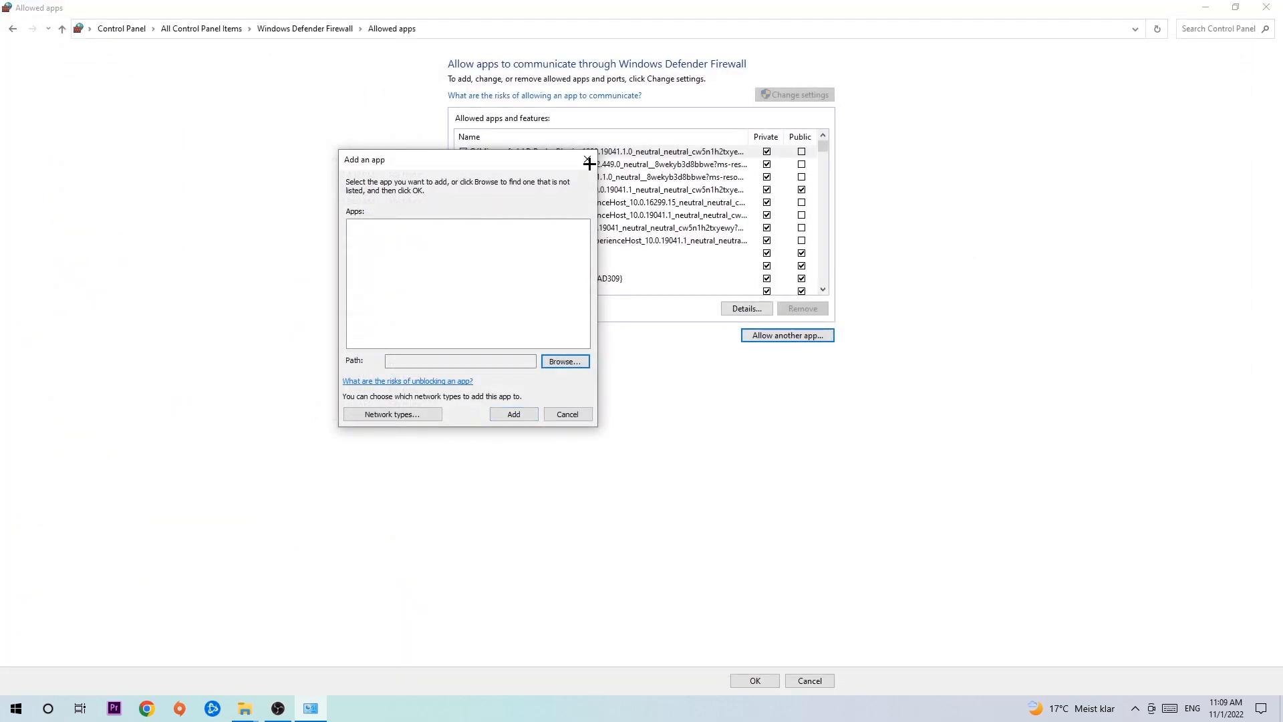
left_click(586, 161)
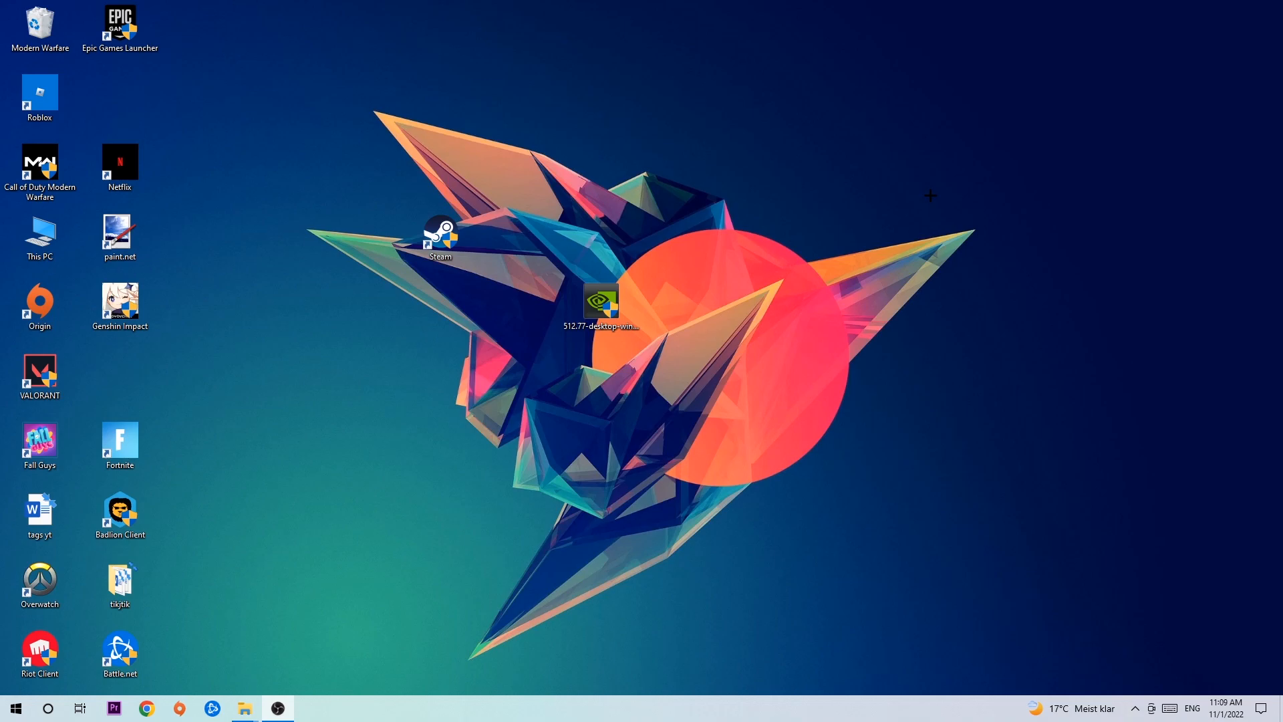
mouse_move(885, 188)
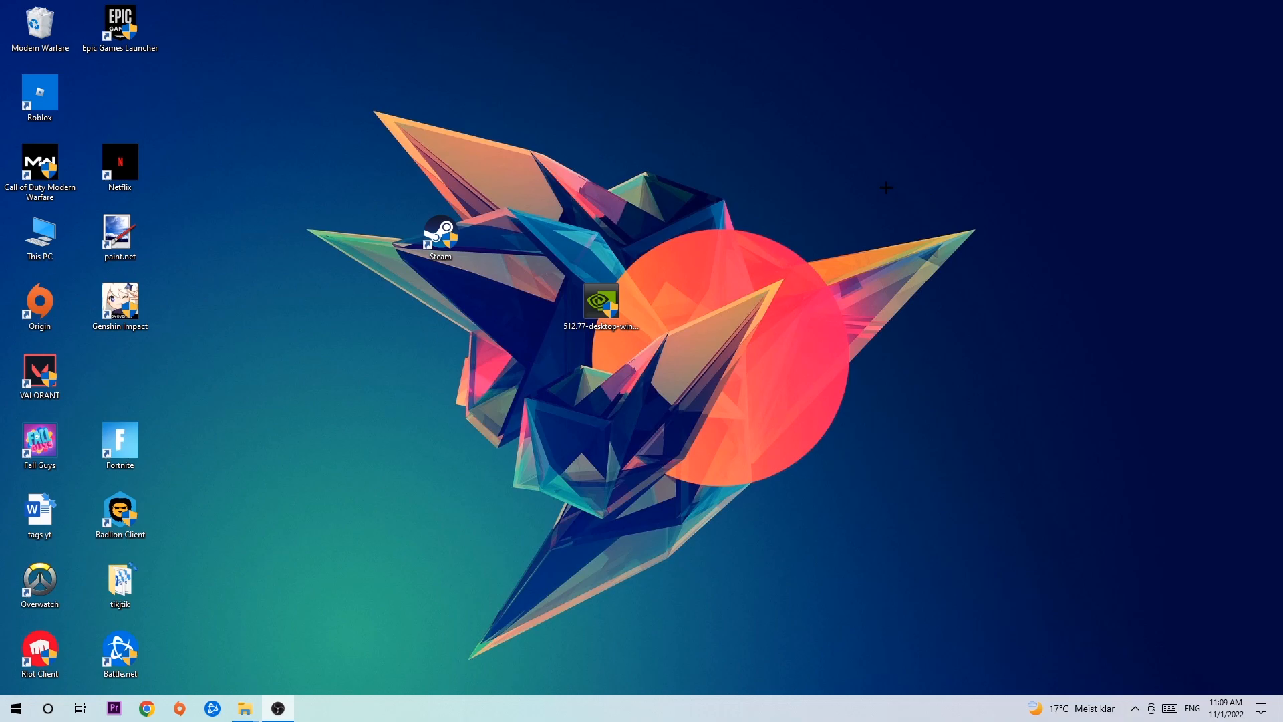
mouse_move(877, 186)
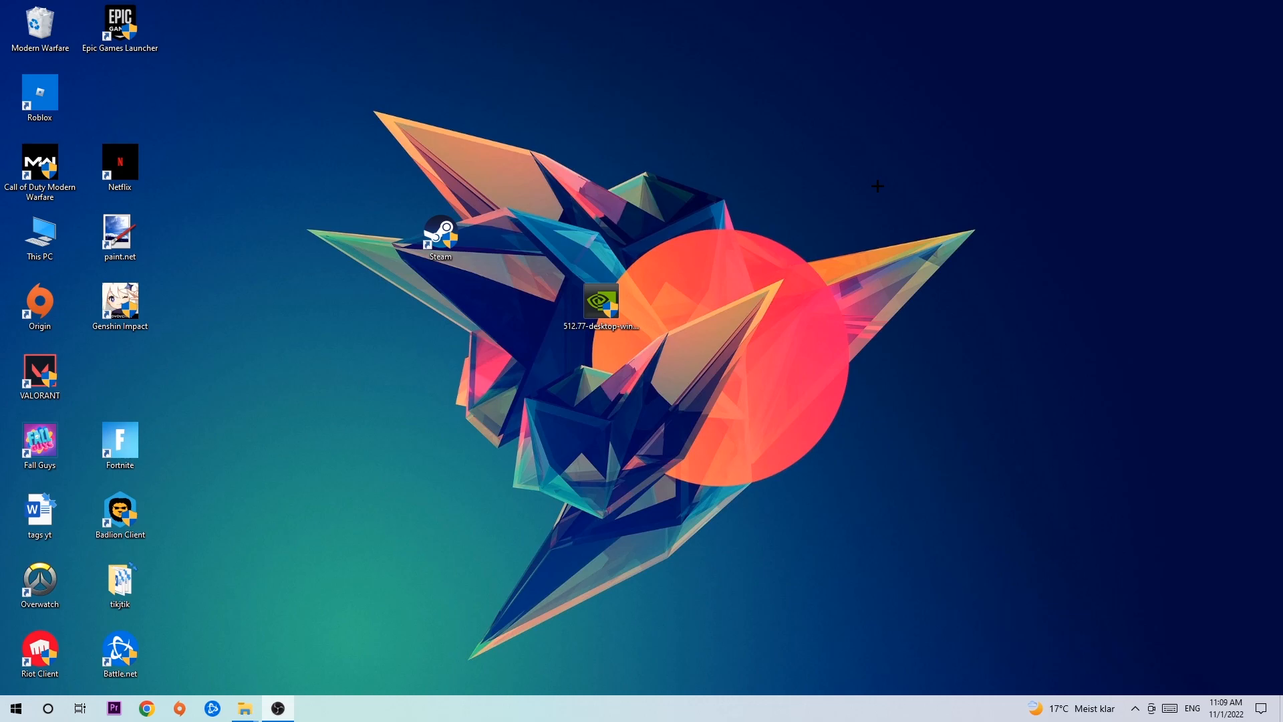